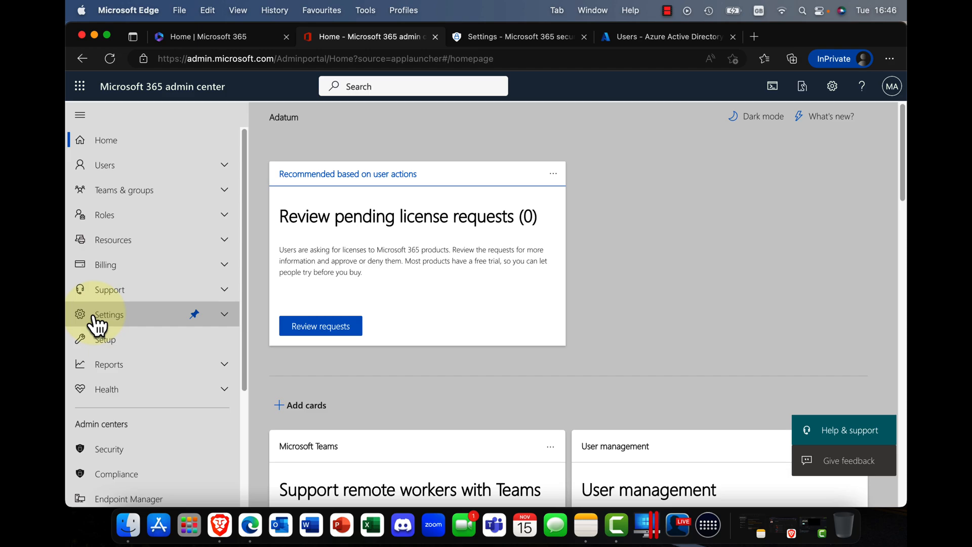
pyautogui.moveTo(121, 288)
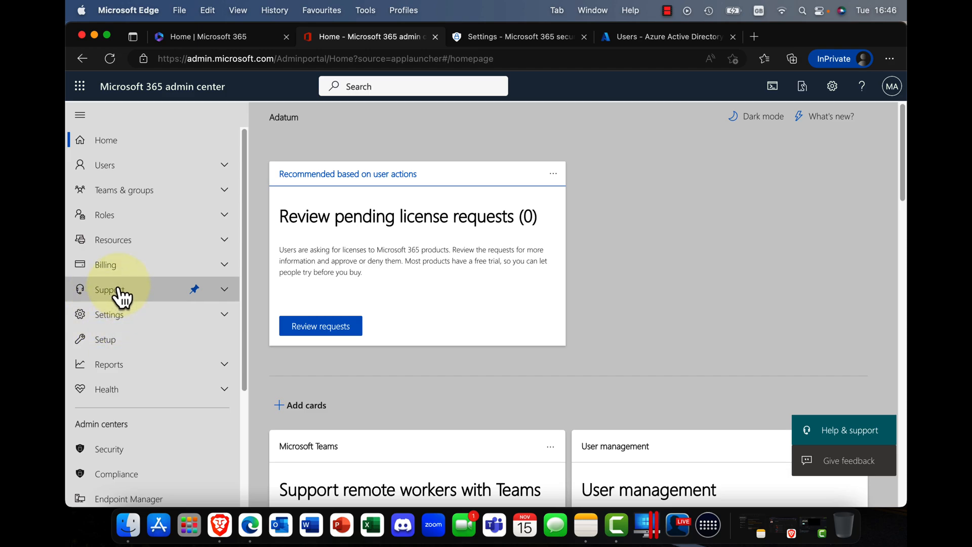
# - Navigate to Org settings and show its Security & privacy list with Customer lockbox
pyautogui.click(110, 289)
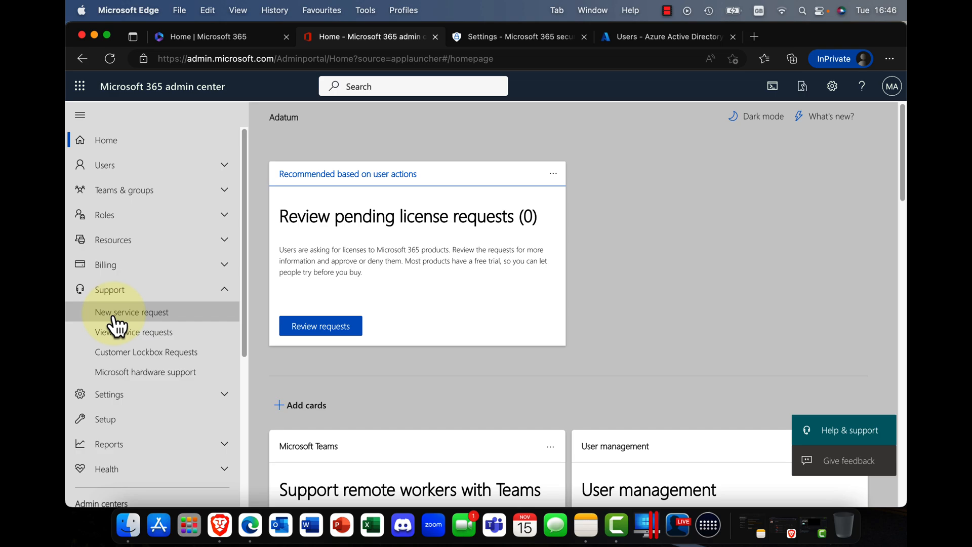
pyautogui.moveTo(162, 352)
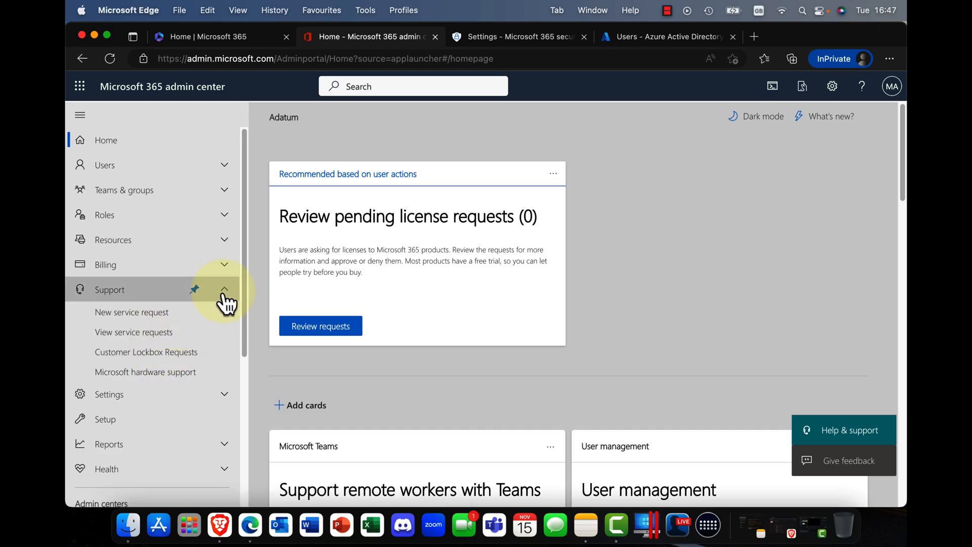
pyautogui.click(225, 289)
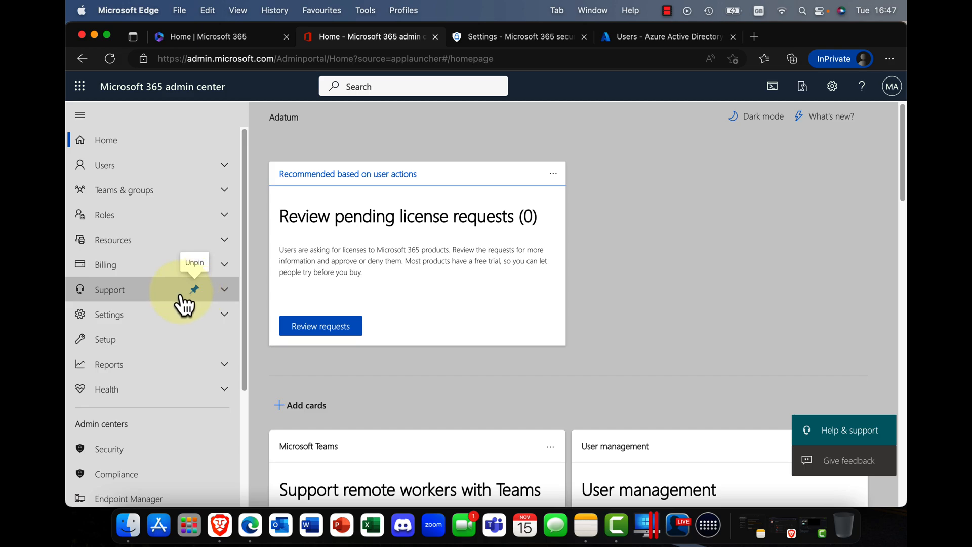
pyautogui.click(108, 314)
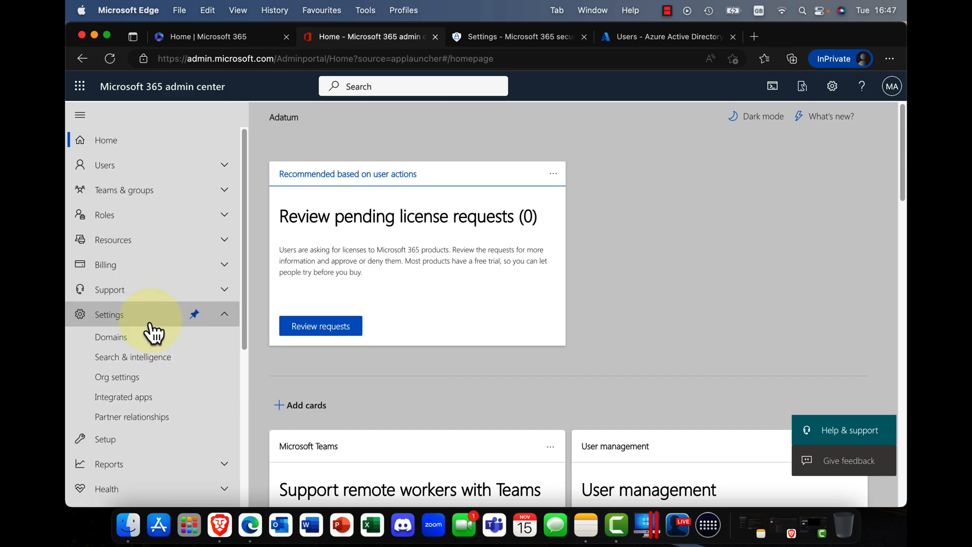
pyautogui.click(116, 377)
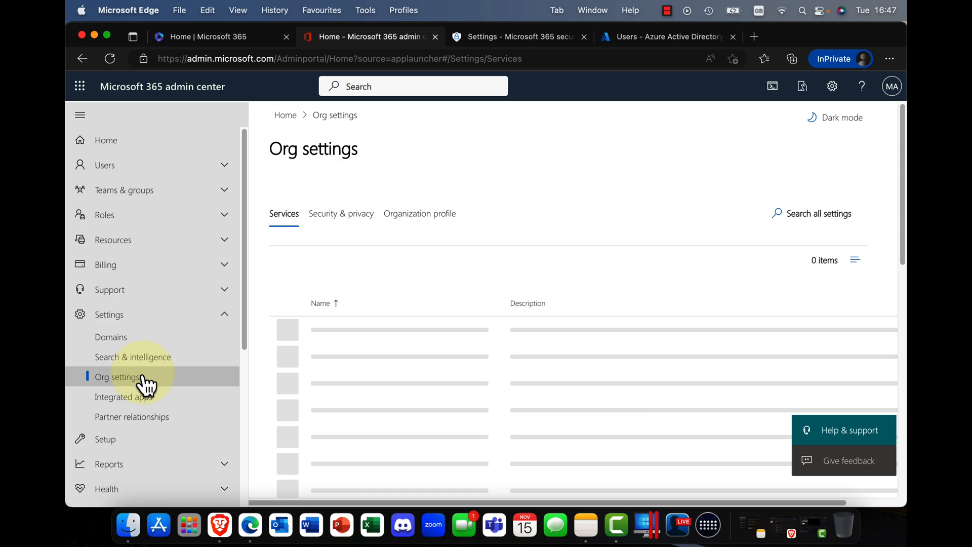
pyautogui.click(116, 377)
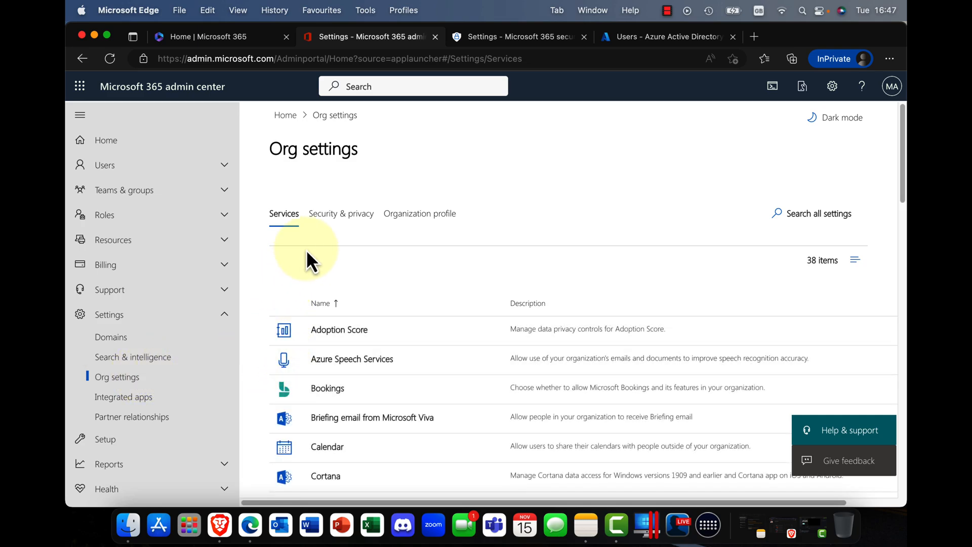
pyautogui.click(341, 214)
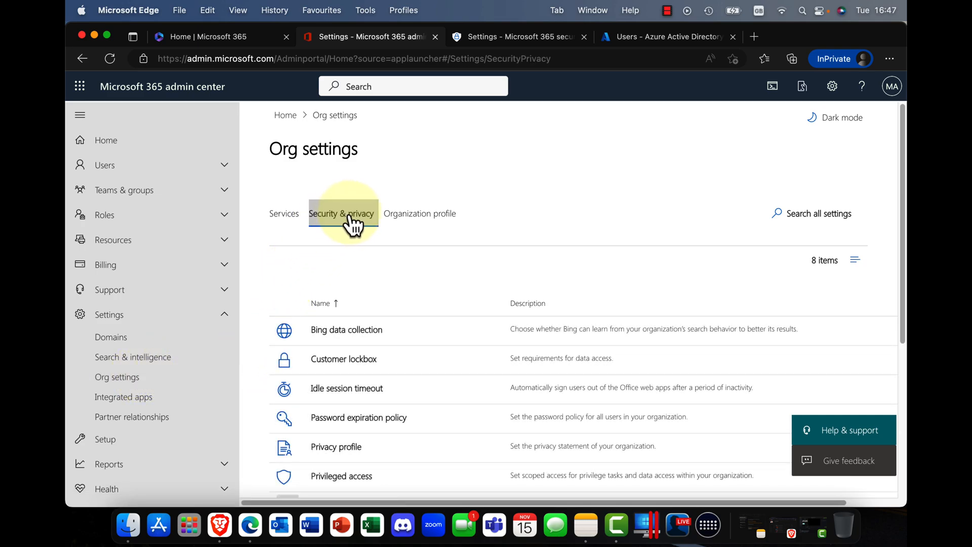
pyautogui.moveTo(343, 362)
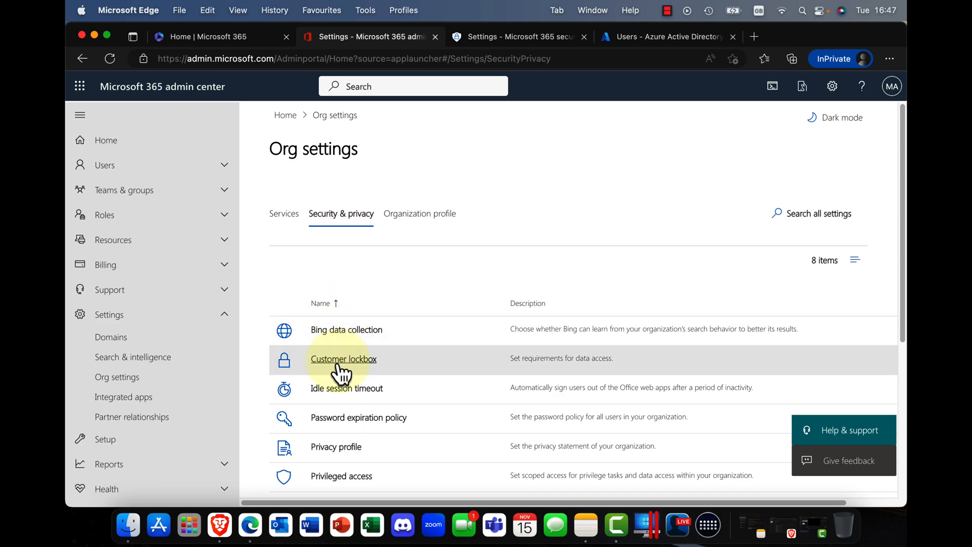
# - Open Customer lockbox and toggle approval for data access requests, leaving it on
pyautogui.click(343, 358)
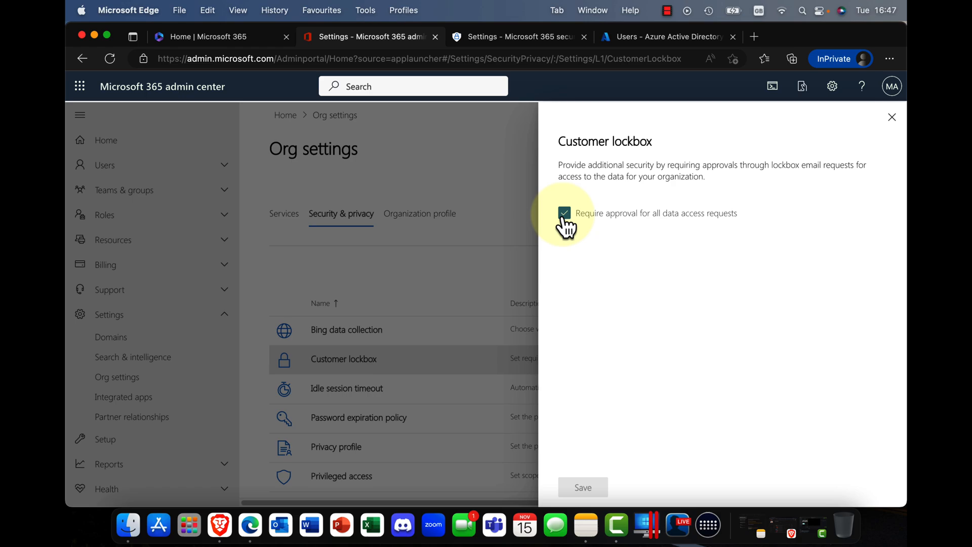
pyautogui.click(564, 213)
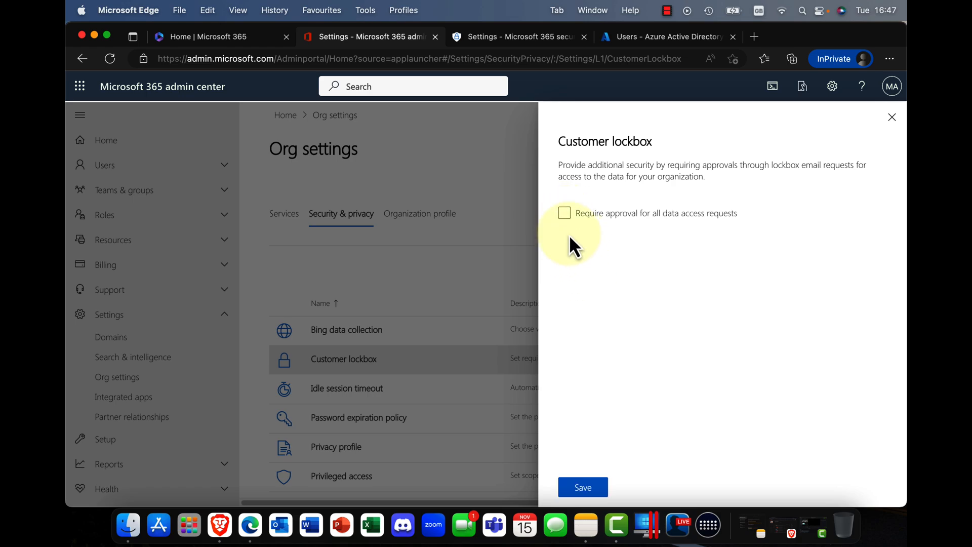
pyautogui.click(565, 213)
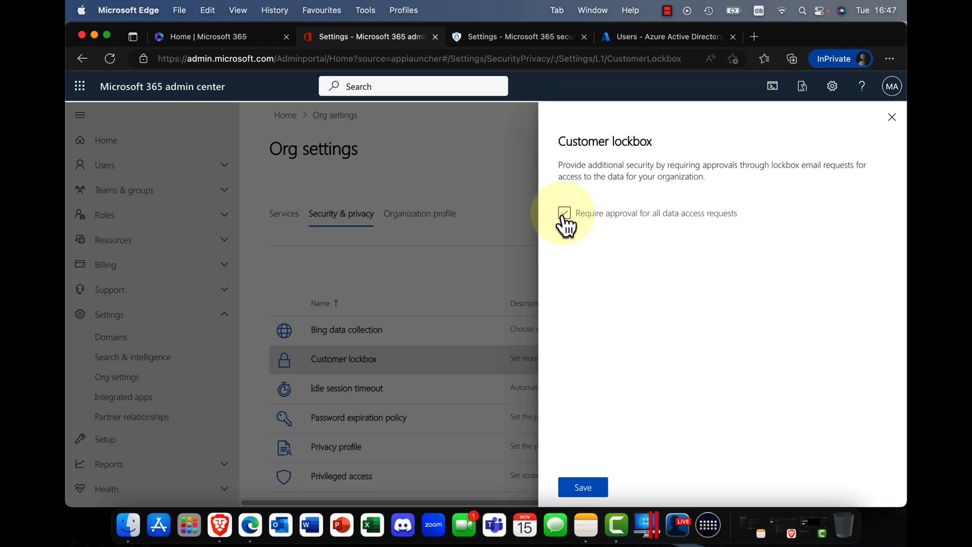
pyautogui.click(564, 213)
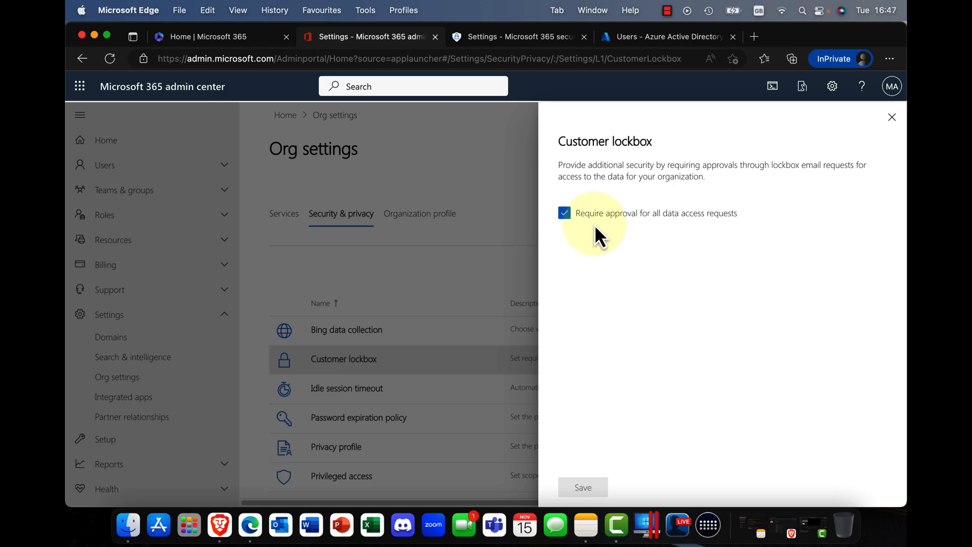
pyautogui.moveTo(651, 236)
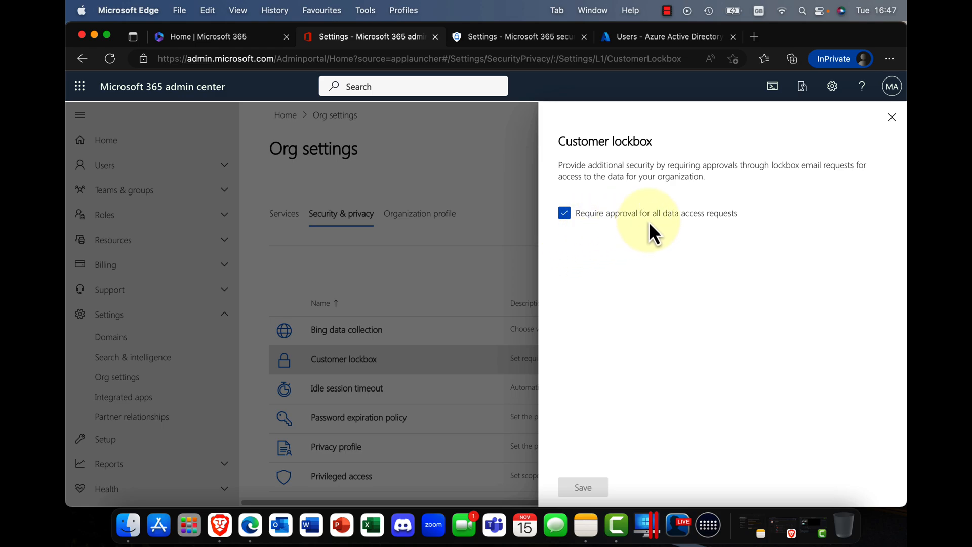
pyautogui.moveTo(707, 234)
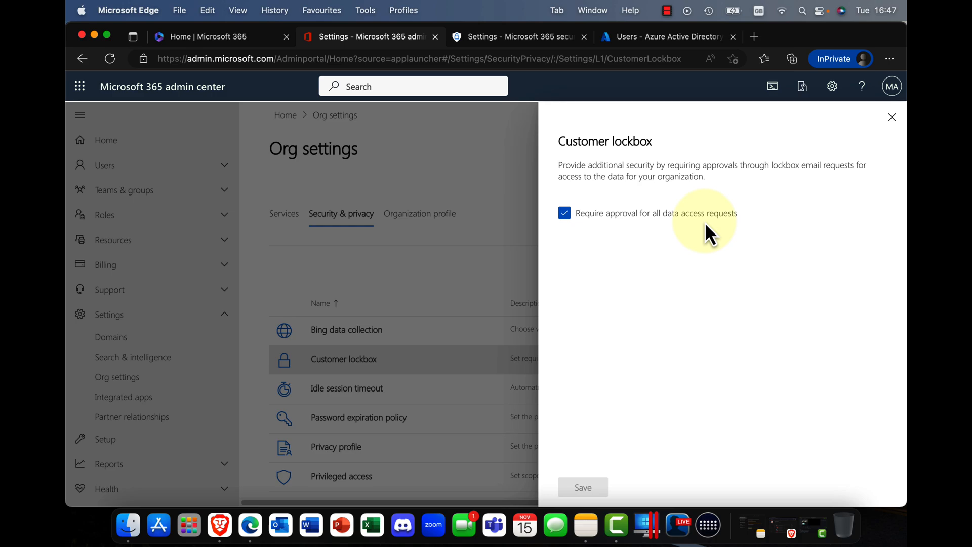
pyautogui.moveTo(704, 237)
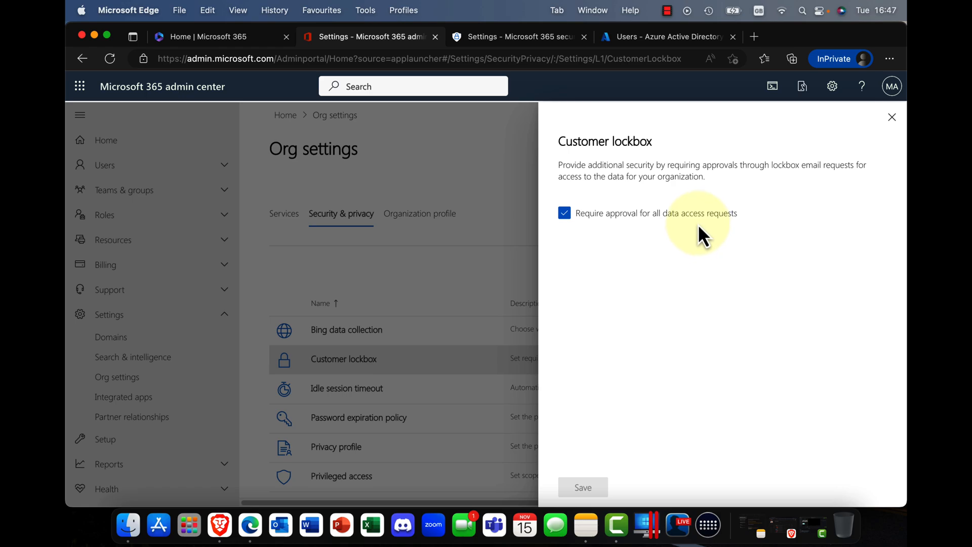
pyautogui.moveTo(695, 236)
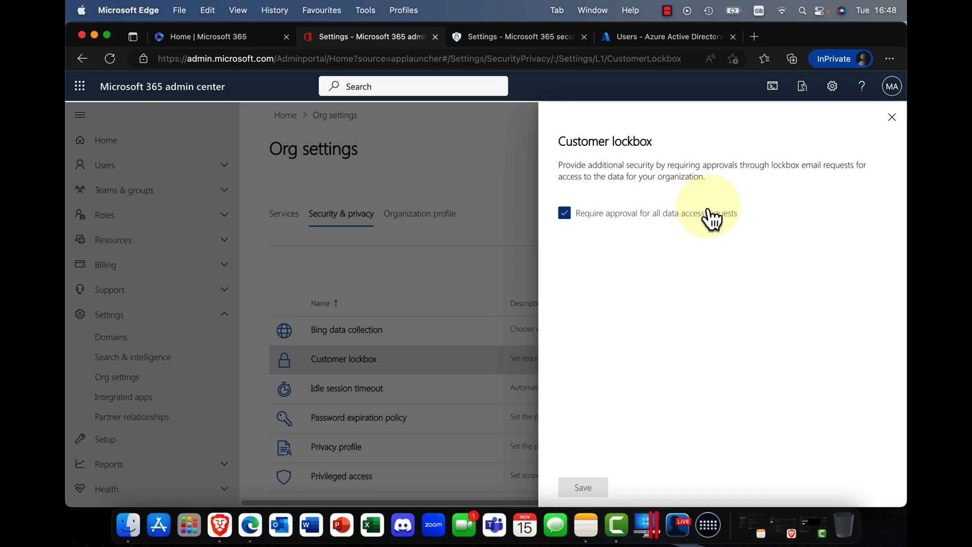
pyautogui.moveTo(892, 117)
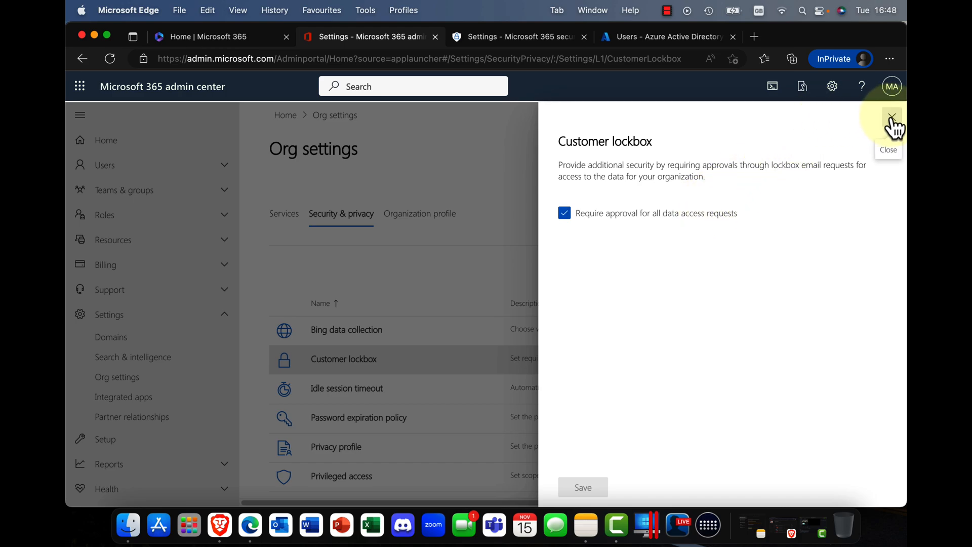
# - Close the Customer lockbox pane without saving, confirming the discard prompt
pyautogui.click(892, 120)
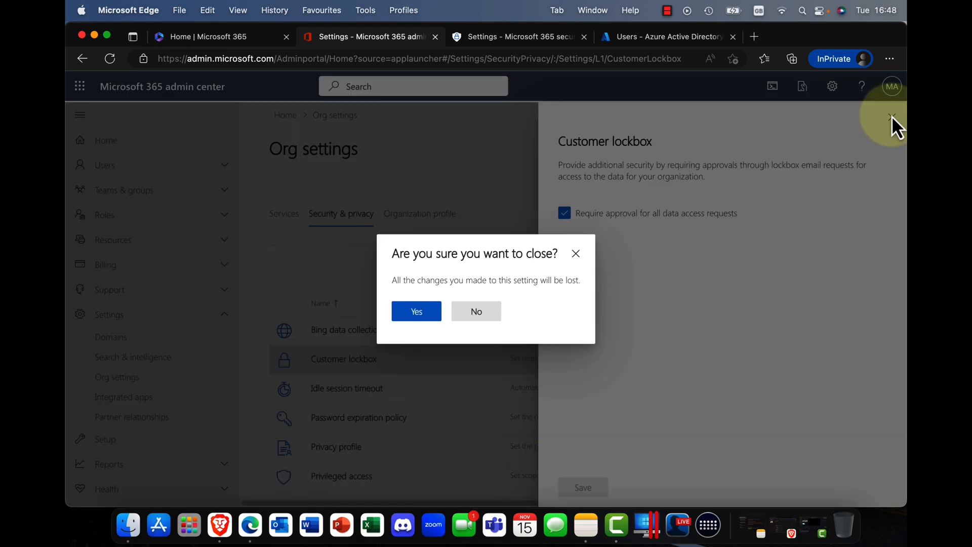
pyautogui.click(416, 311)
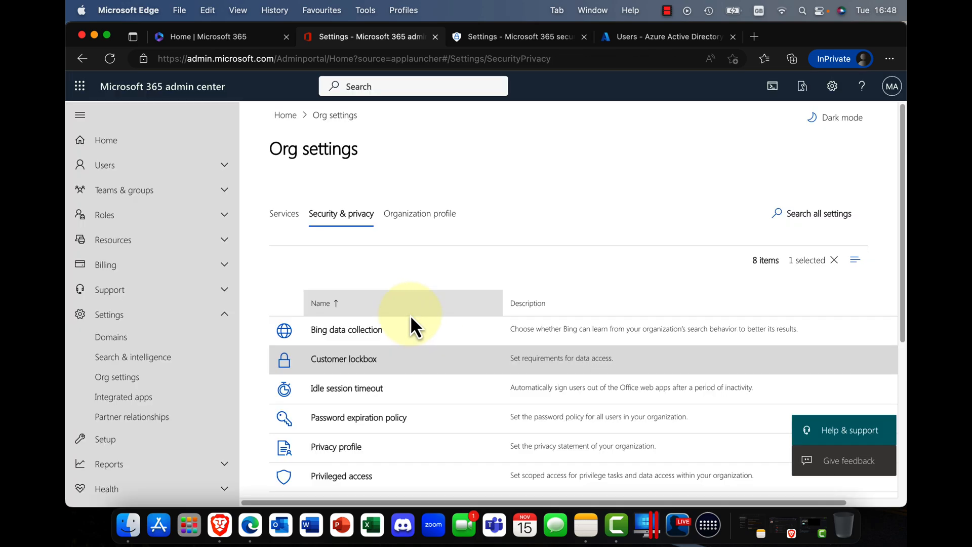
pyautogui.moveTo(321, 300)
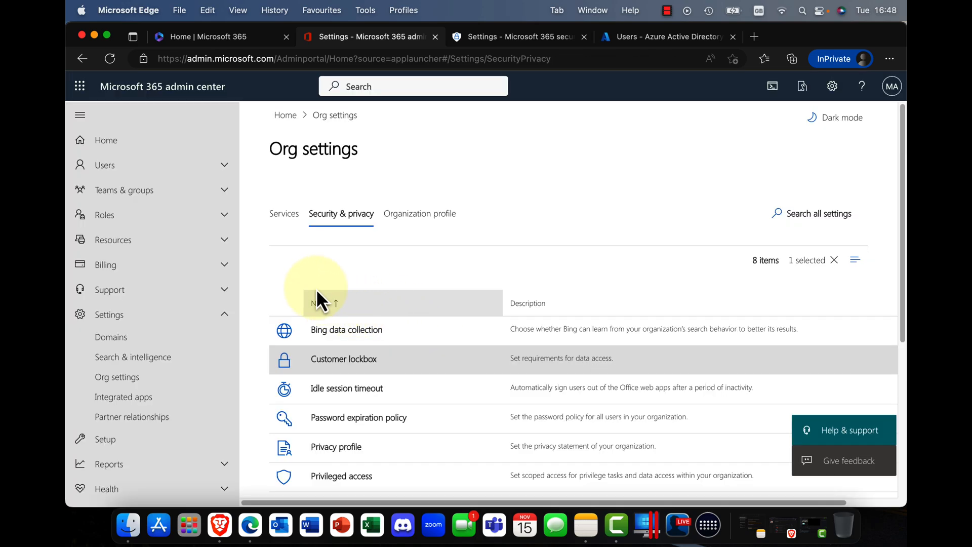
pyautogui.moveTo(143, 240)
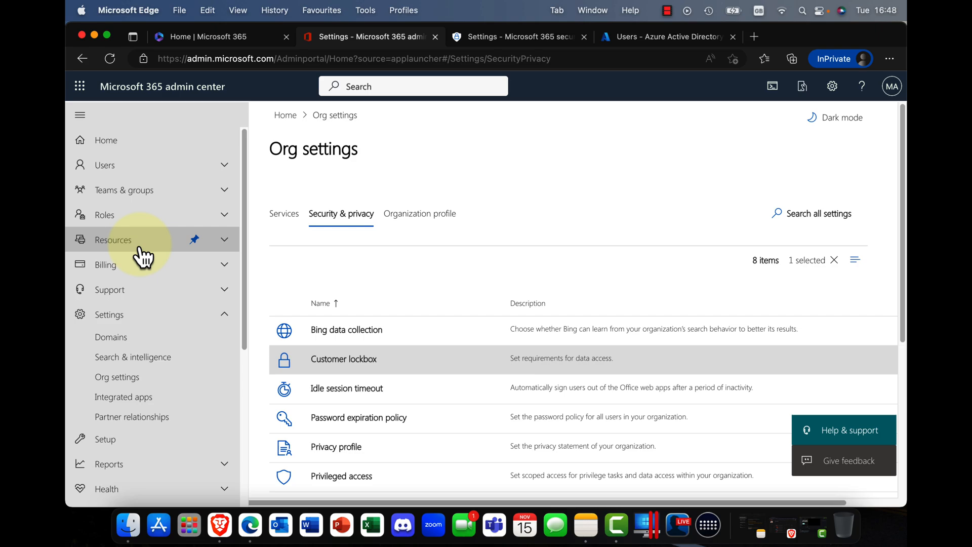
# - Go to Role assignments and scroll the Azure AD roles to Customer Lockbox Access Approver
pyautogui.click(105, 215)
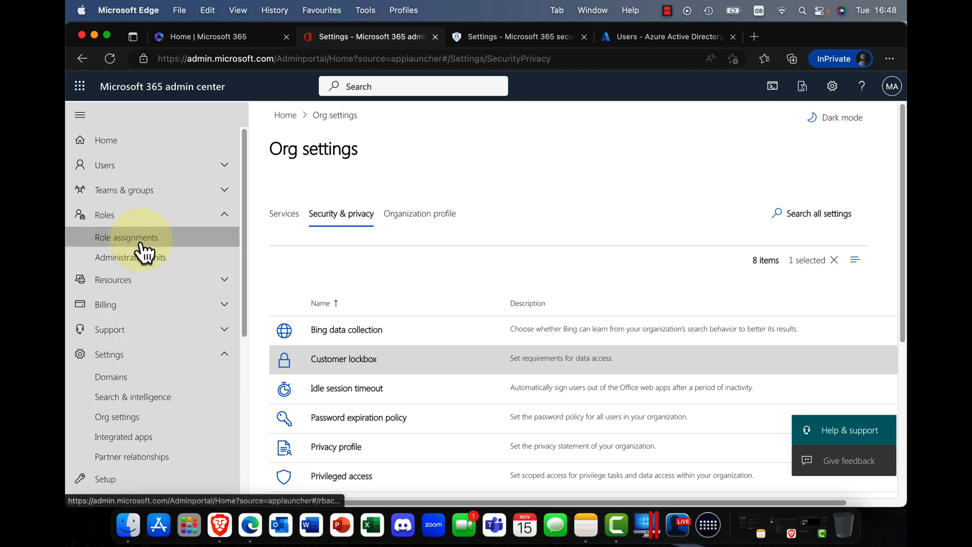
pyautogui.click(125, 237)
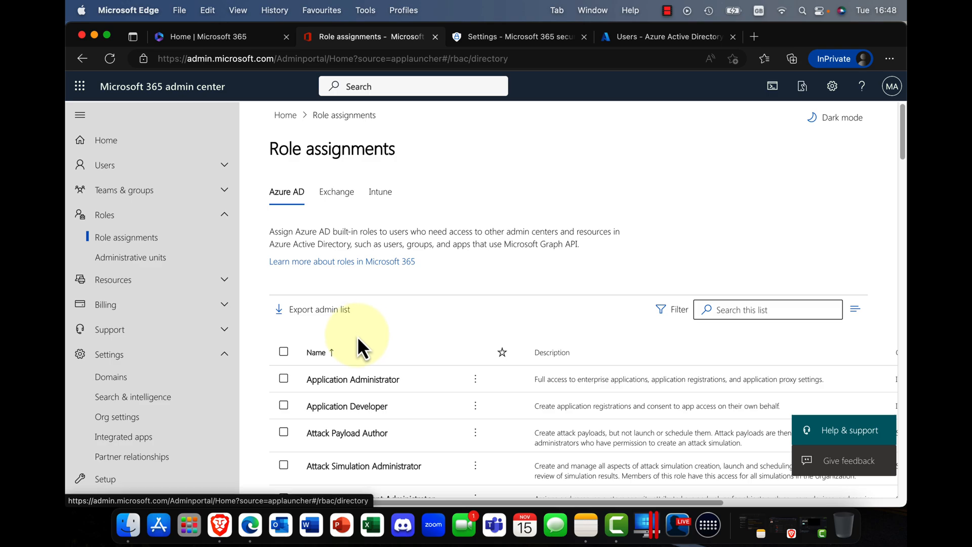
pyautogui.scroll(-3)
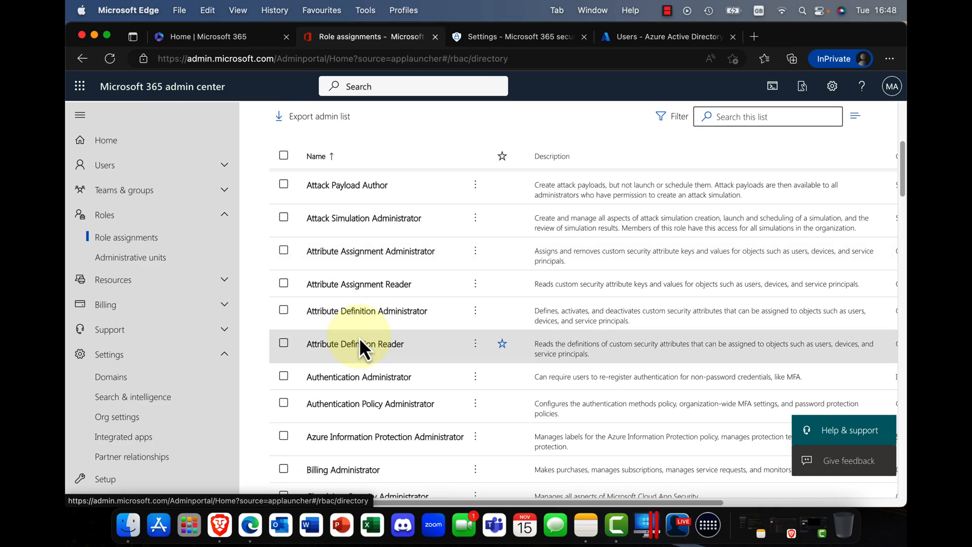
pyautogui.scroll(3)
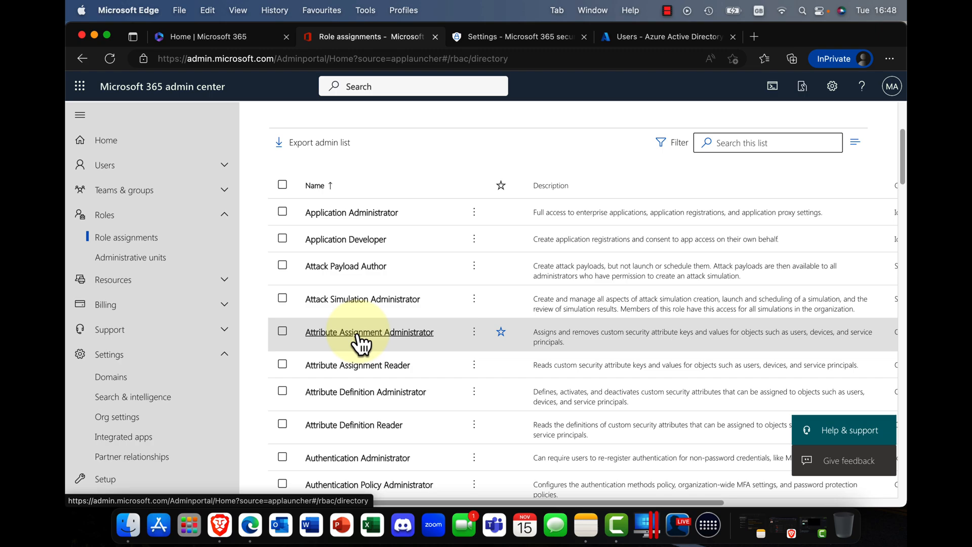
pyautogui.scroll(-3)
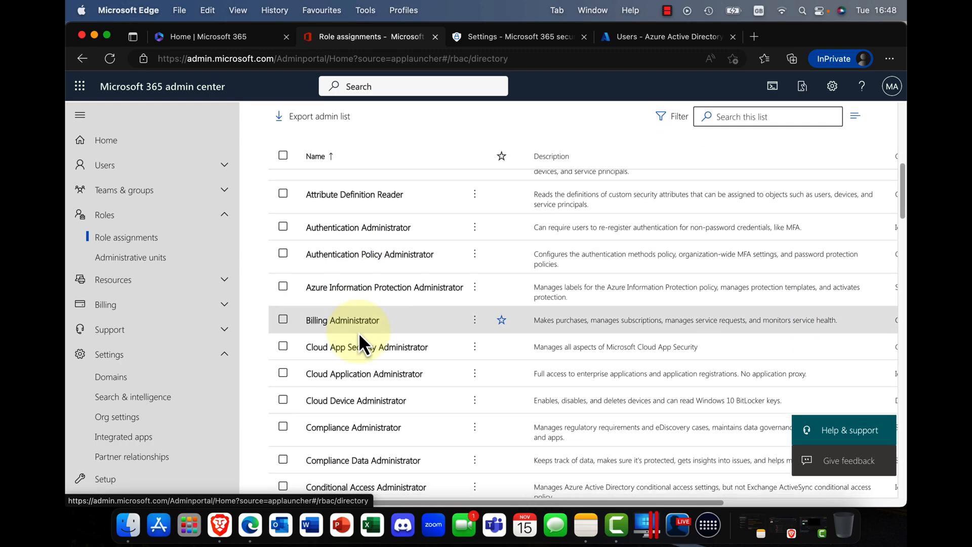
pyautogui.scroll(-3)
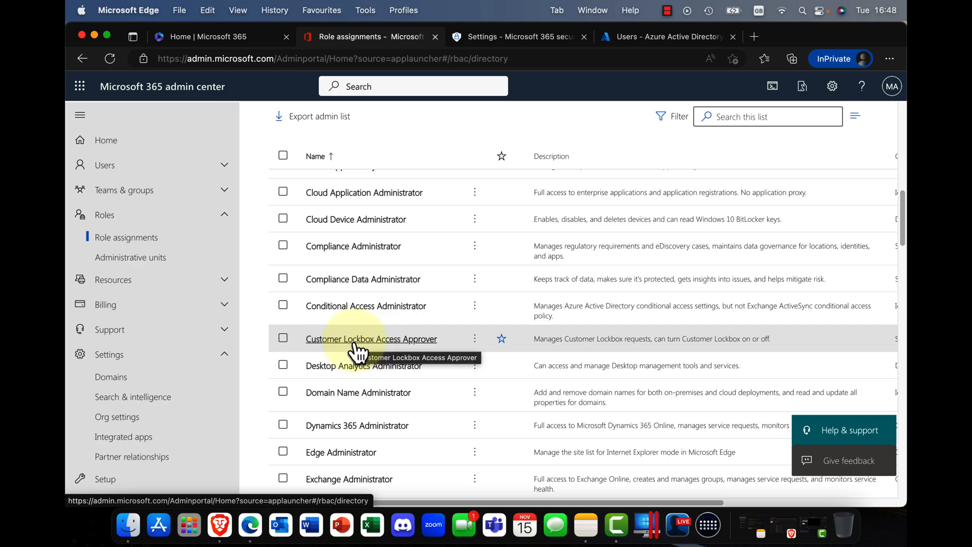
pyautogui.click(371, 338)
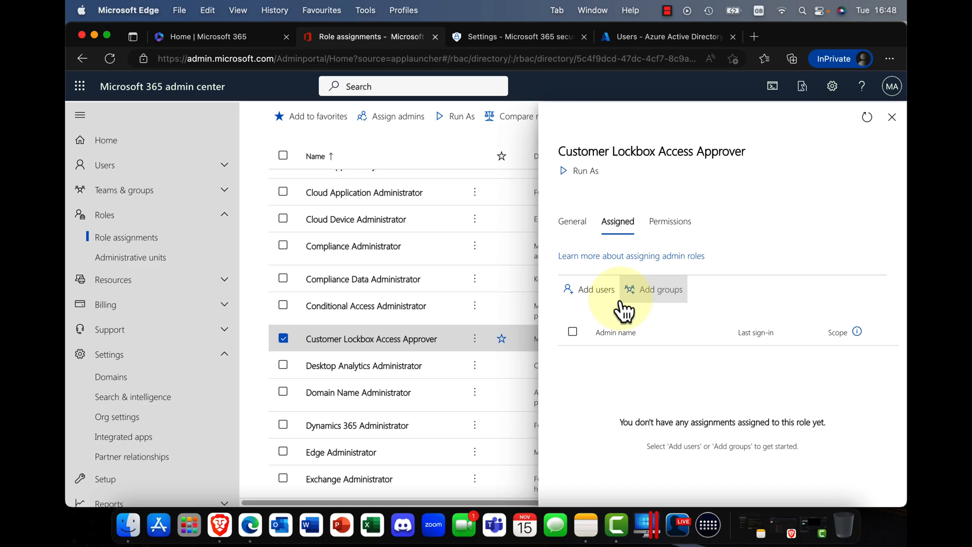
pyautogui.moveTo(595, 290)
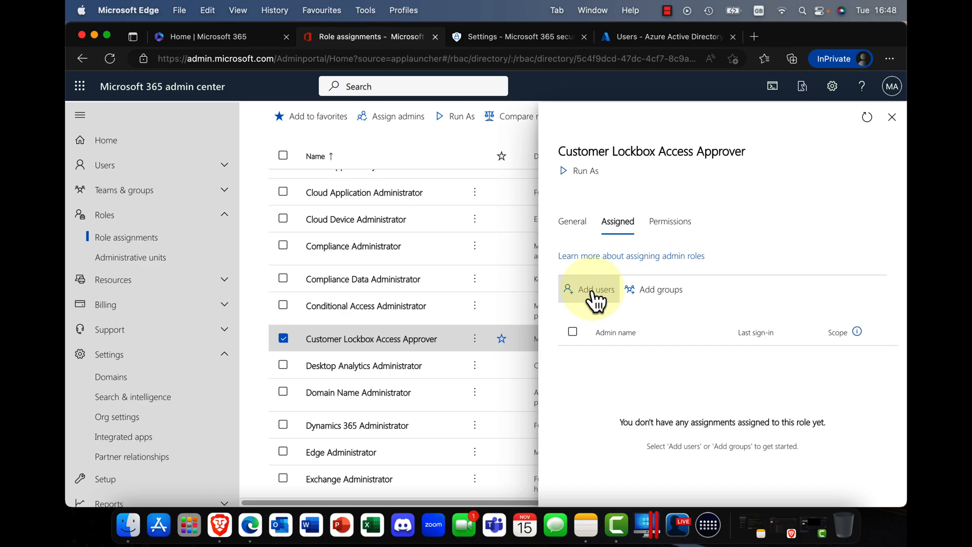
pyautogui.moveTo(846, 134)
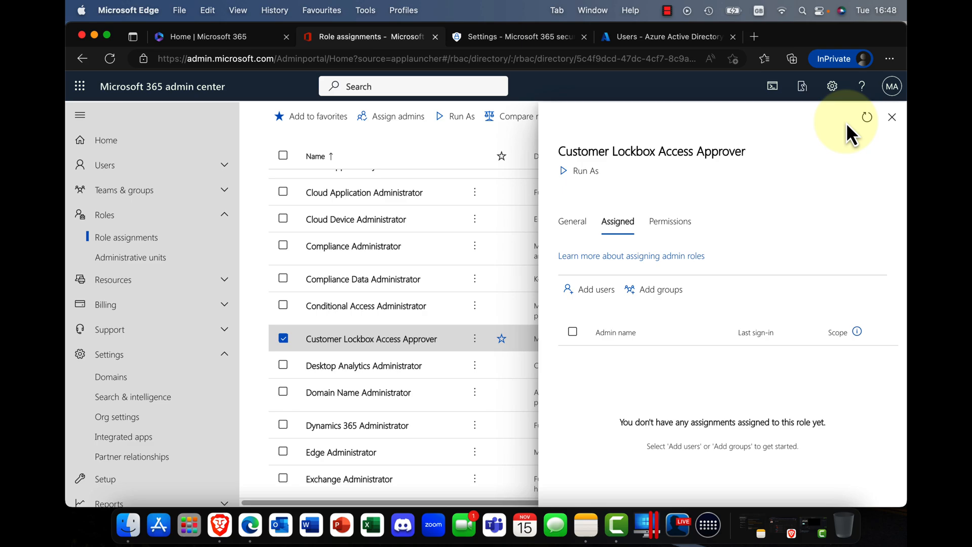
pyautogui.click(892, 117)
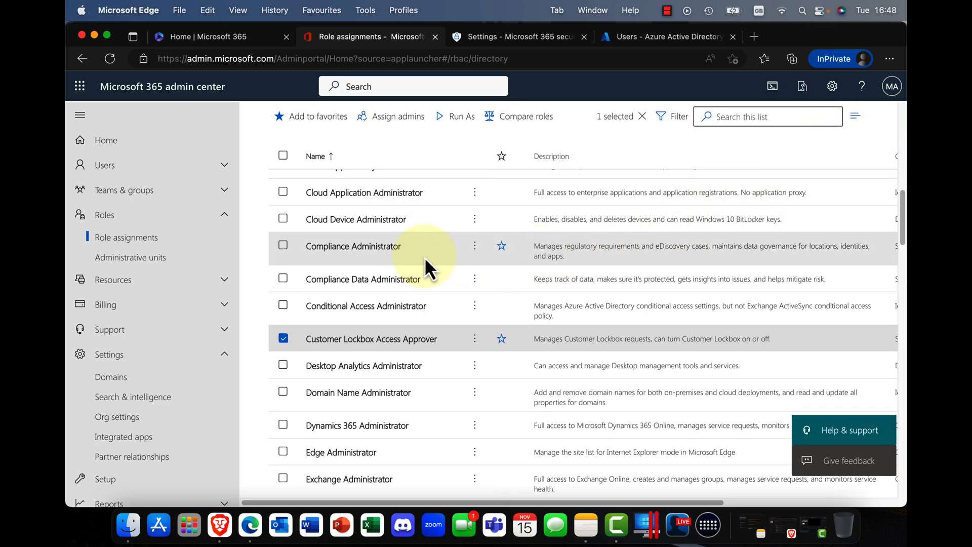
pyautogui.moveTo(183, 370)
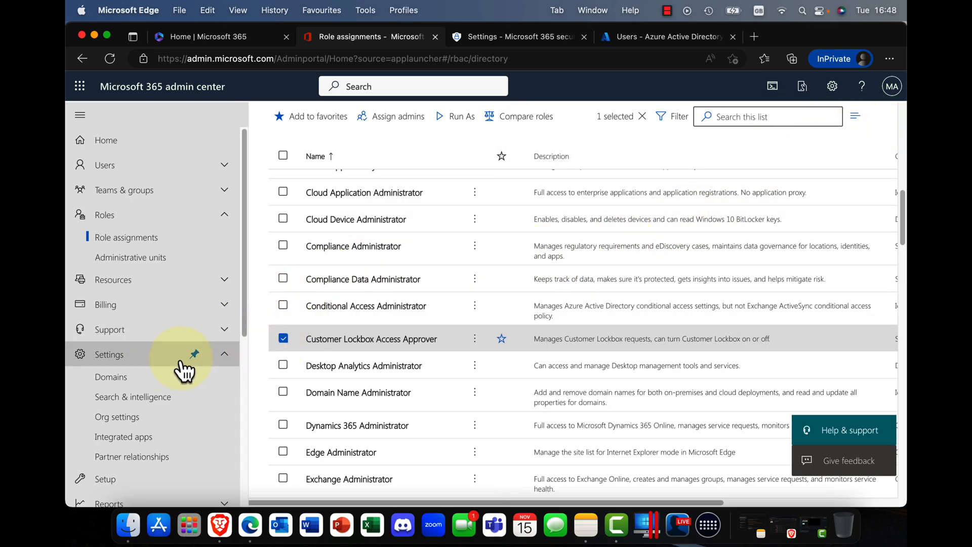
pyautogui.click(225, 355)
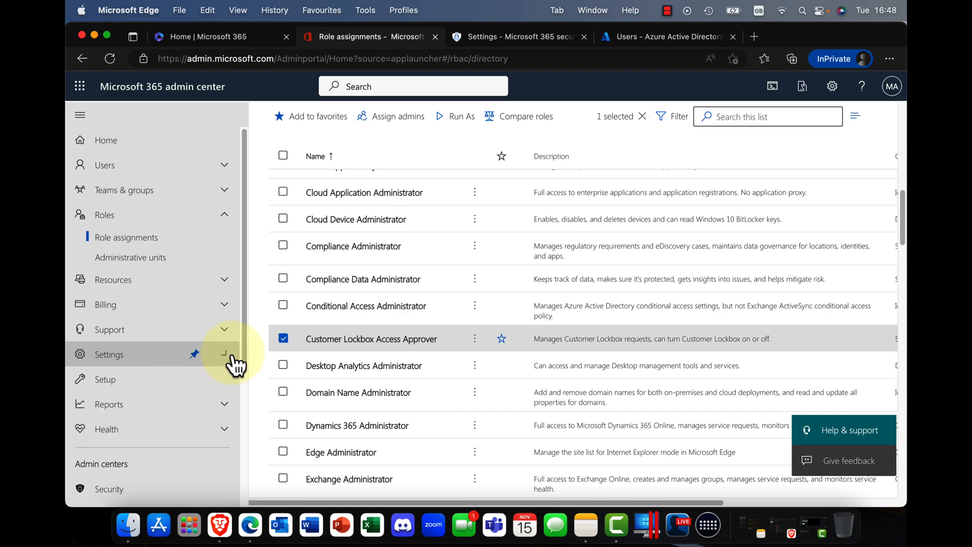
pyautogui.moveTo(152, 165)
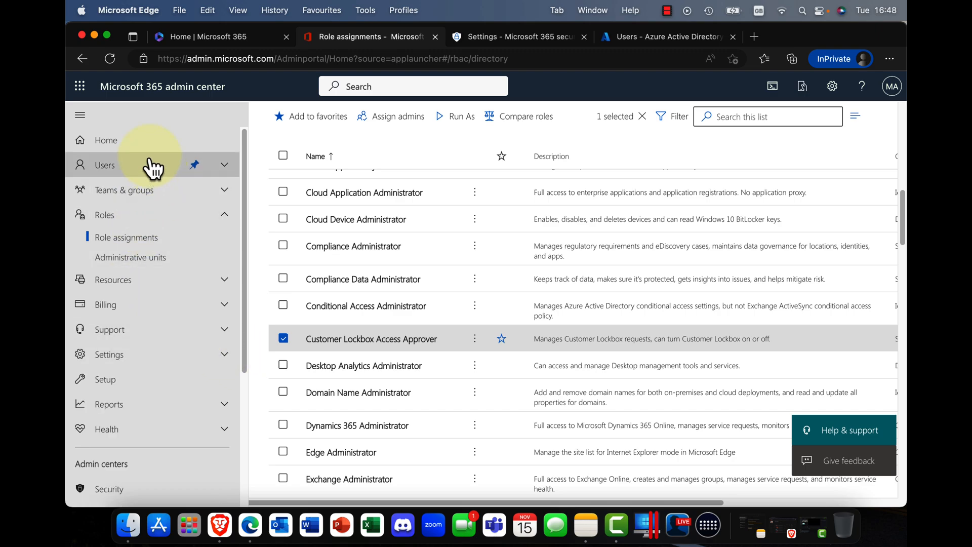
# - From Home, open Support's View service requests page showing no tickets
pyautogui.click(105, 140)
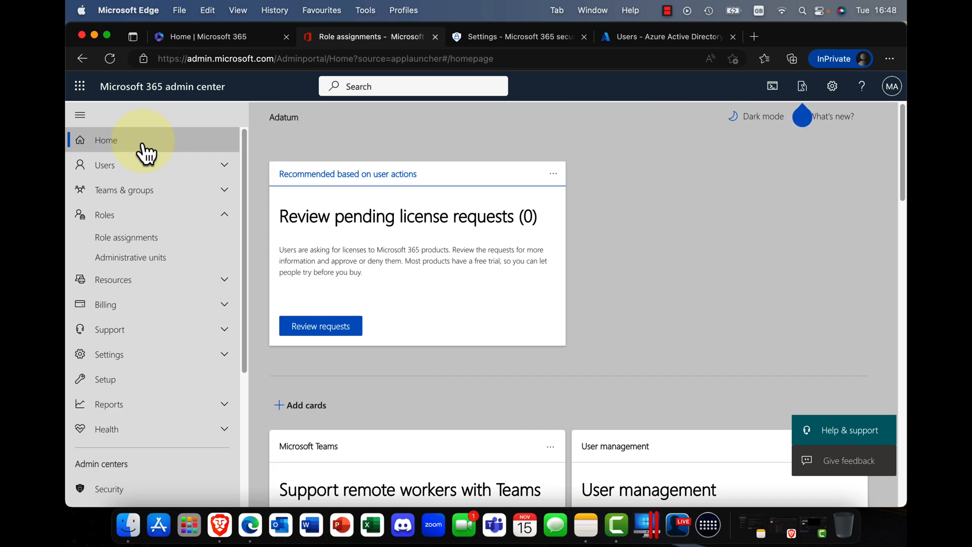
pyautogui.moveTo(126, 237)
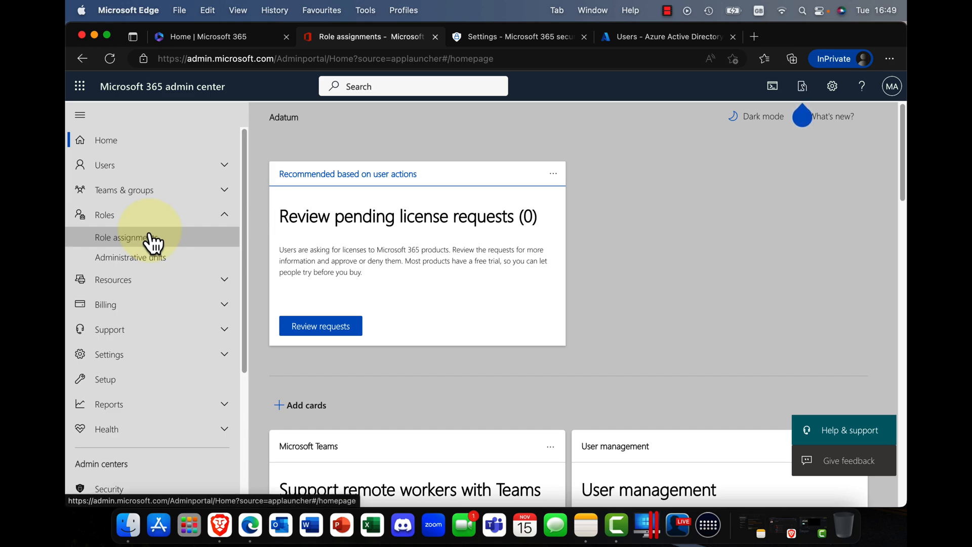
pyautogui.click(108, 329)
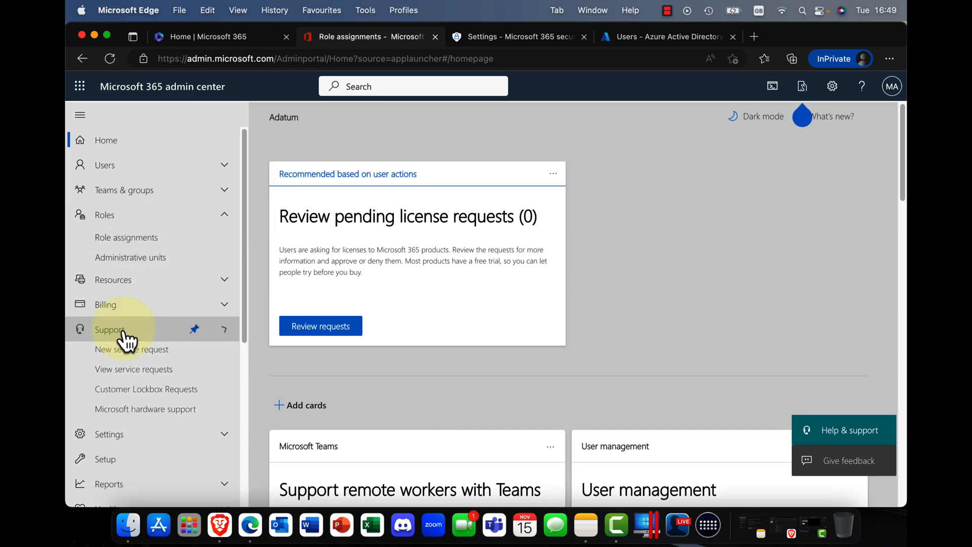
pyautogui.click(133, 372)
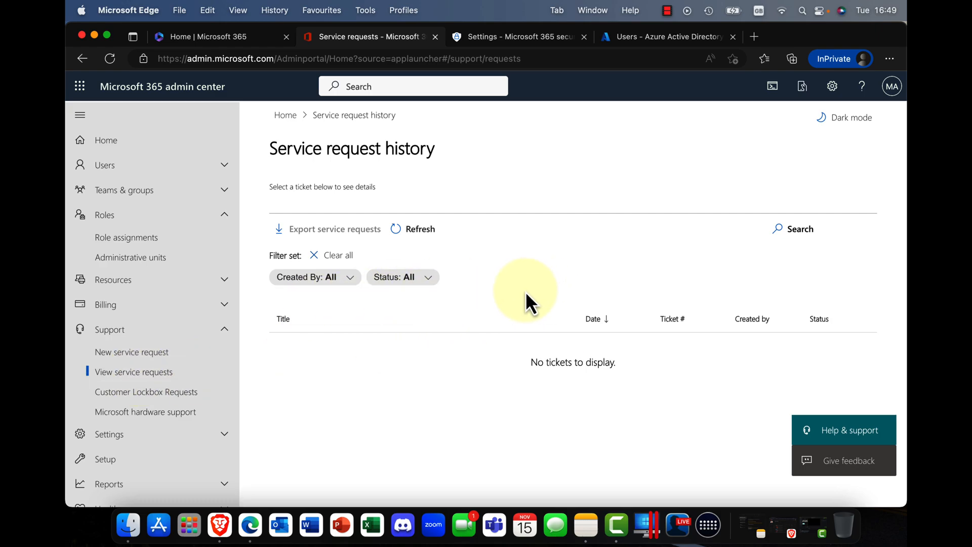
pyautogui.moveTo(669, 261)
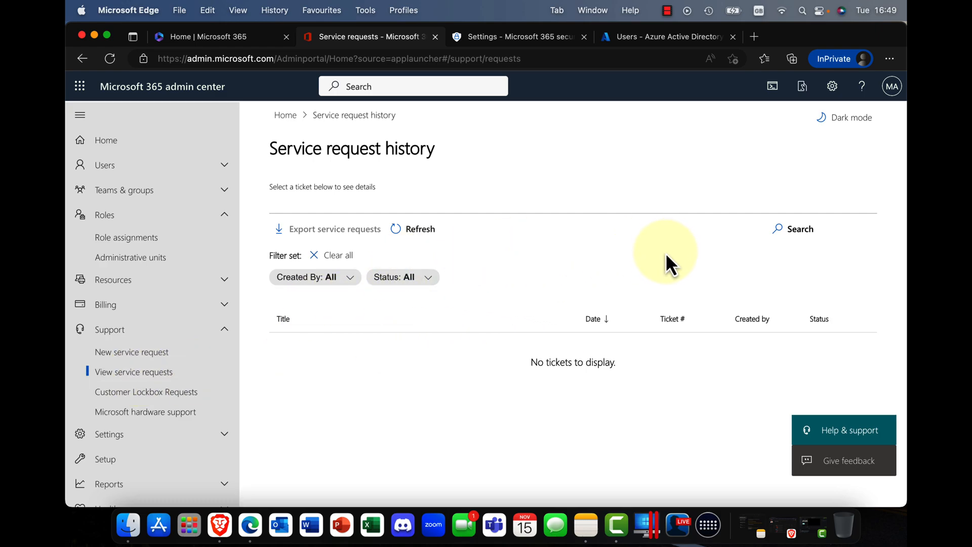
pyautogui.moveTo(434, 341)
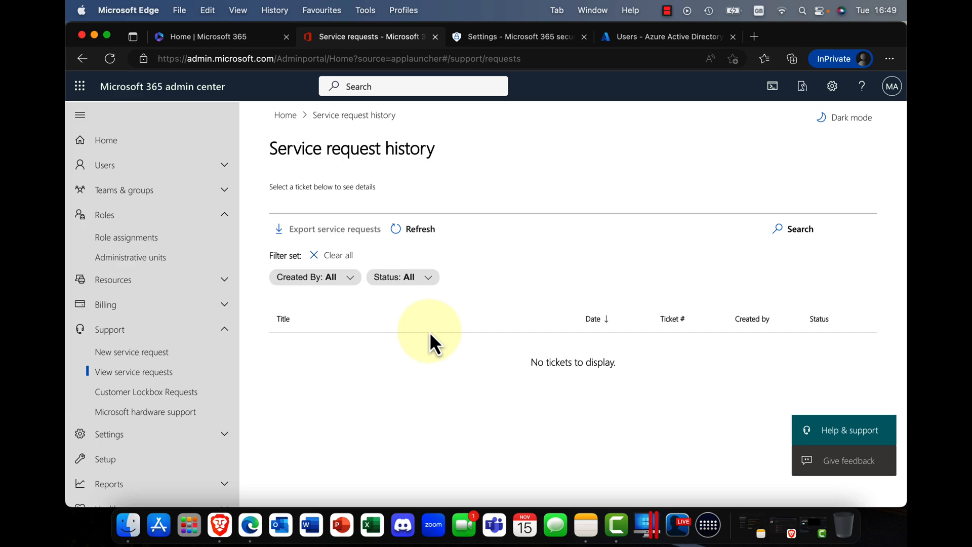